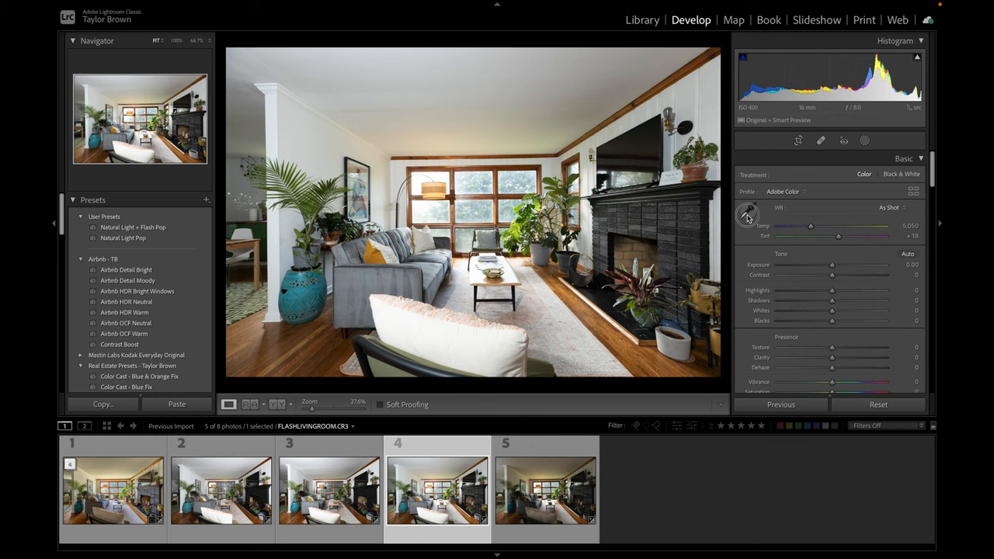
Set the FLASHLIVINGROOM photo's white balance from a neutral spot in the room
left_click(748, 215)
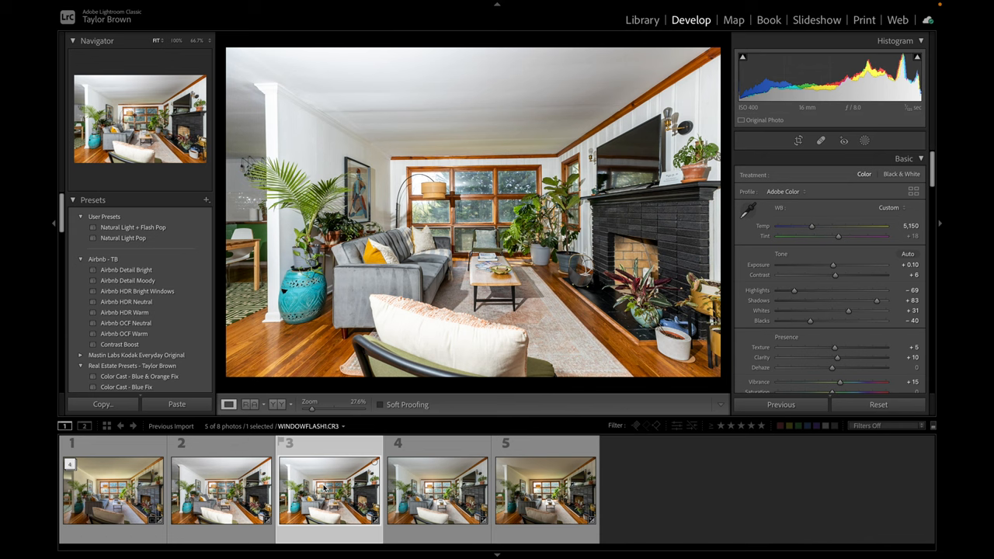
Send the edited exposures to Photoshop as stacked layers in one document
left_click(221, 489)
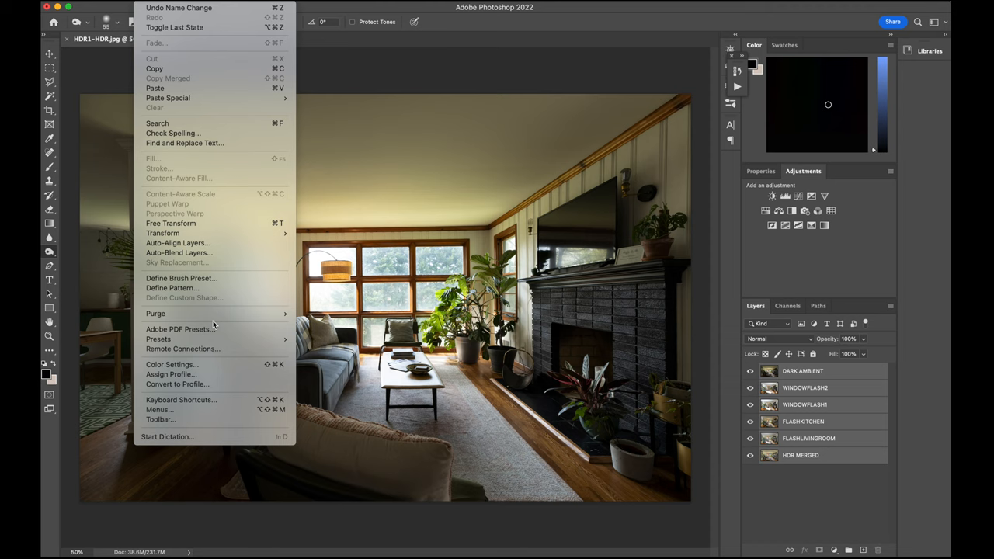
Auto-align the stacked exposures and make HDR MERGED the active, only visible layer
left_click(177, 243)
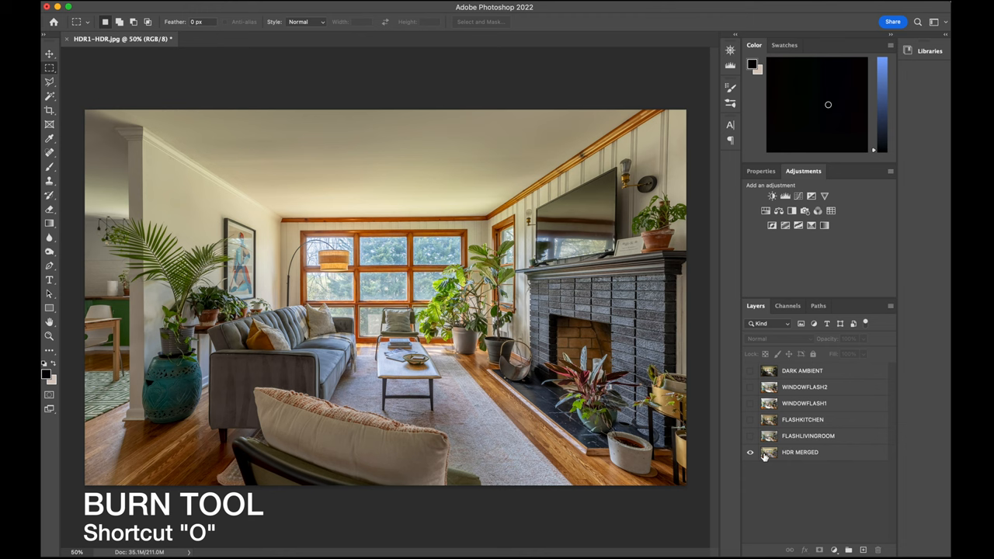
left_click(800, 452)
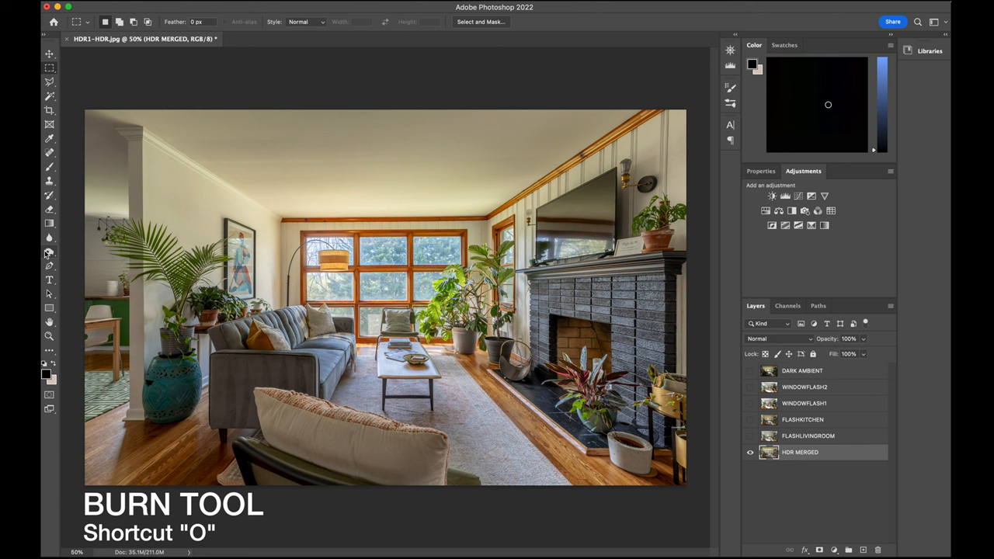
Choose the Burn tool at Midtones 8% and turn on the FLASHLIVINGROOM layer
left_click(49, 250)
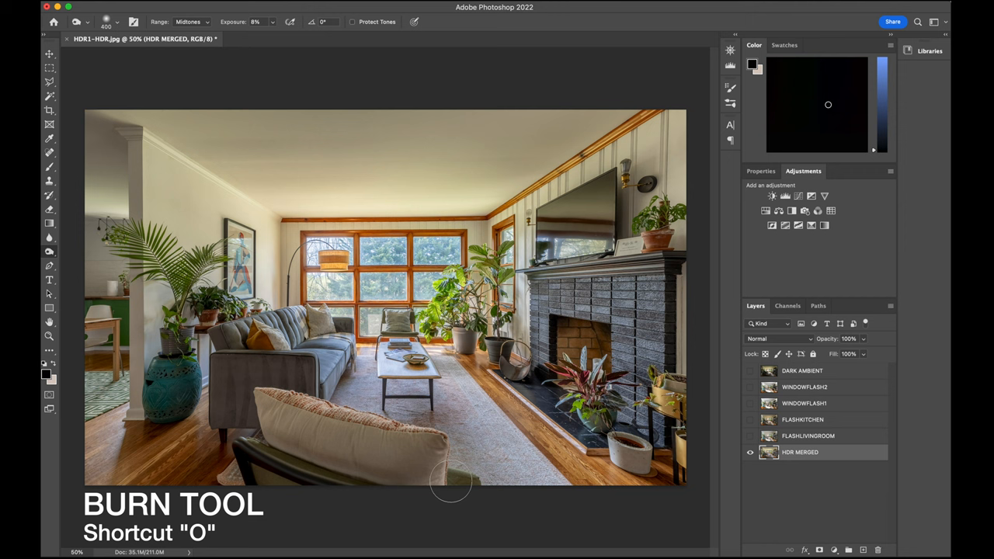
mouse_move(698, 379)
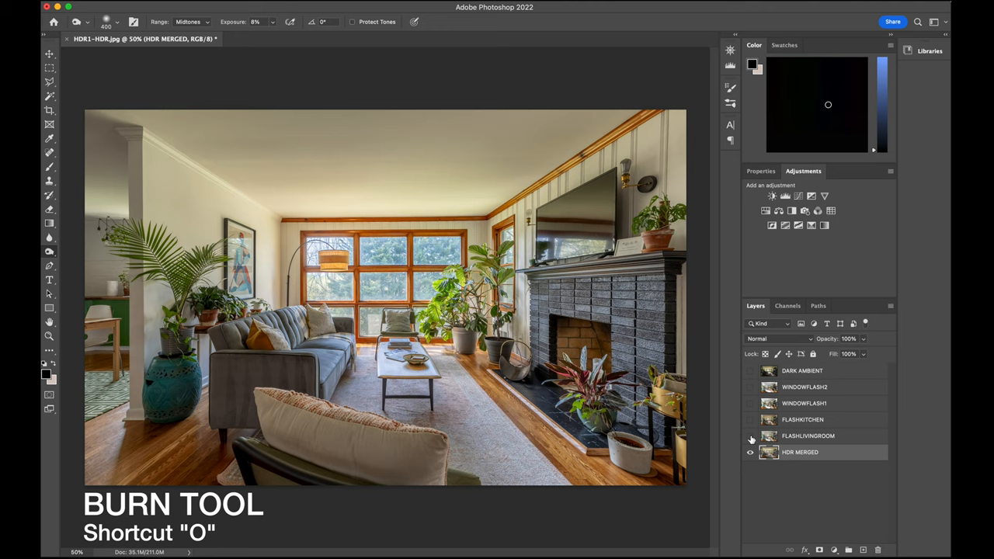
left_click(750, 436)
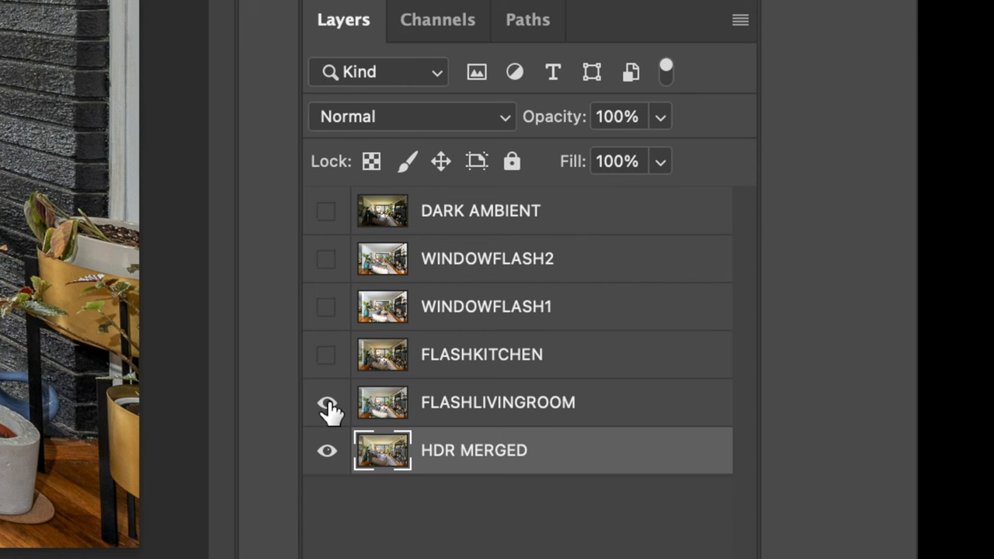
Make FLASHLIVINGROOM the active layer and reach its blend mode setting
left_click(327, 402)
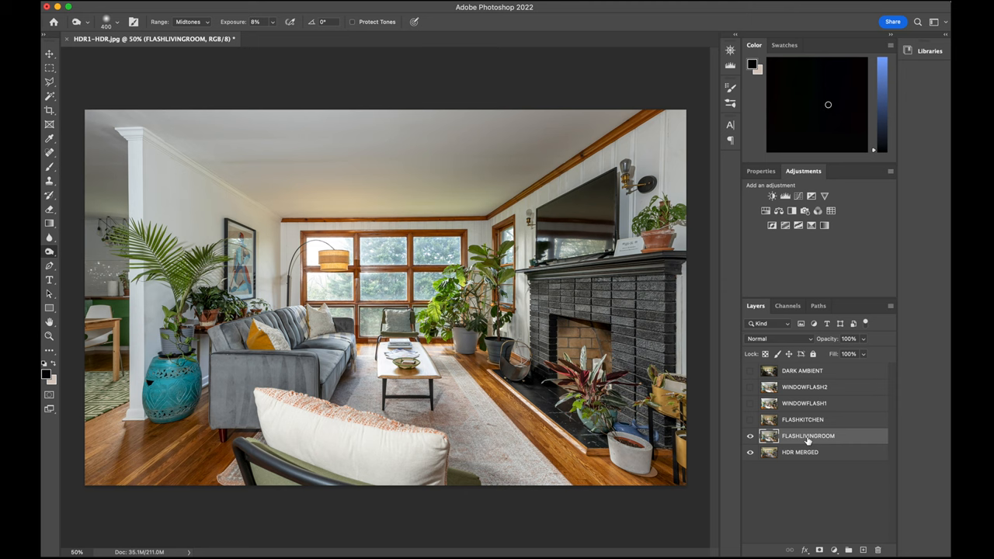
left_click(749, 419)
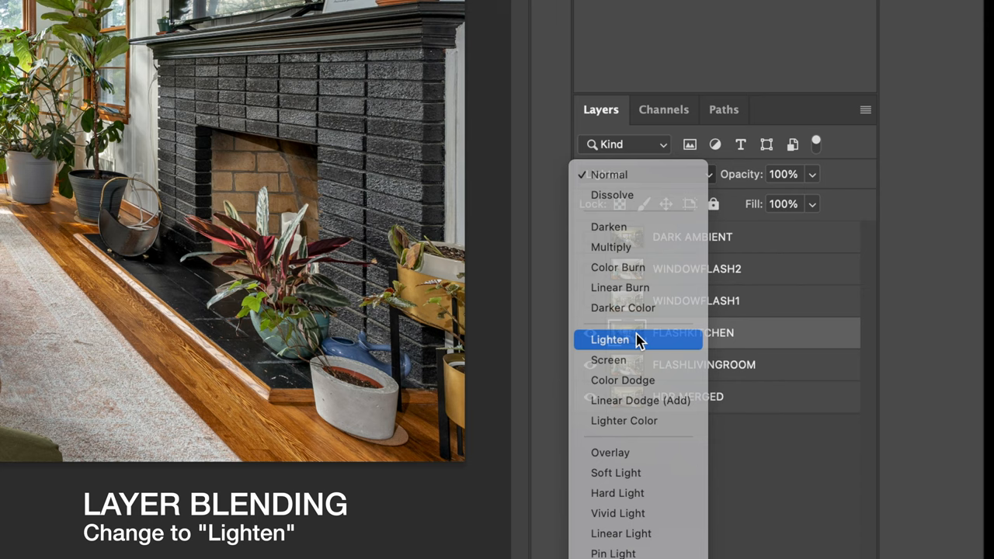
Blend the flash layer into the HDR base with Lighten mode
left_click(610, 339)
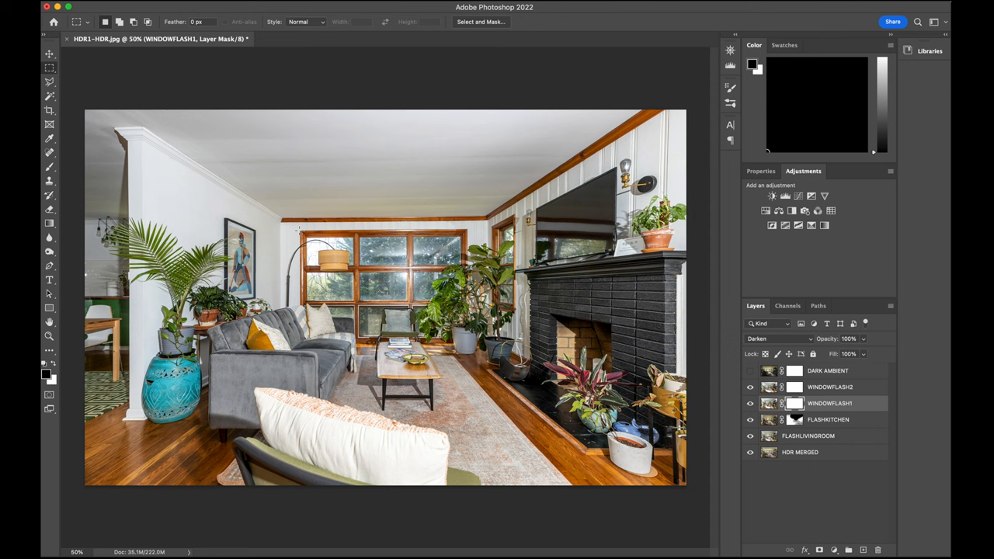
On WINDOWFLASH2, marquee-select the tall window strip beside the lamp for masking
right_click(377, 304)
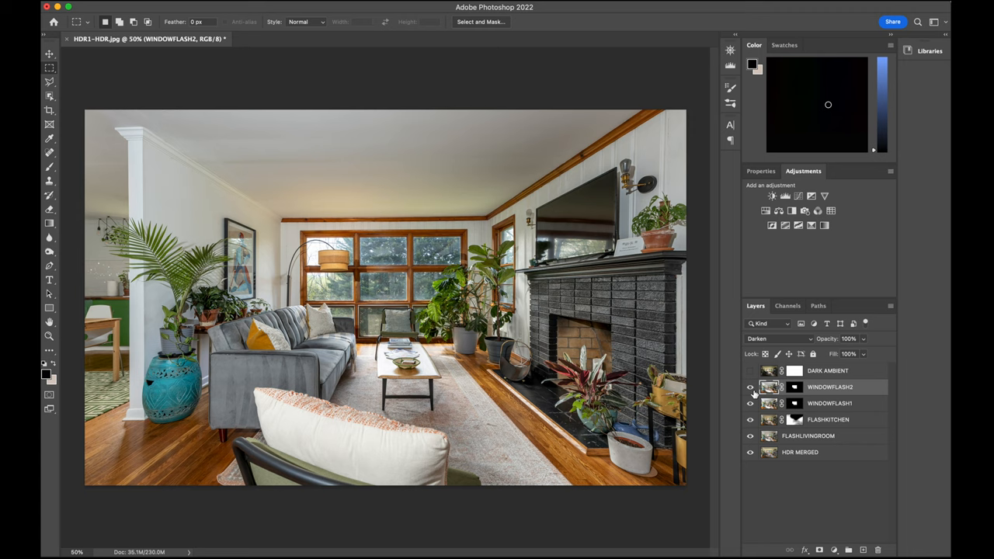
left_click(749, 403)
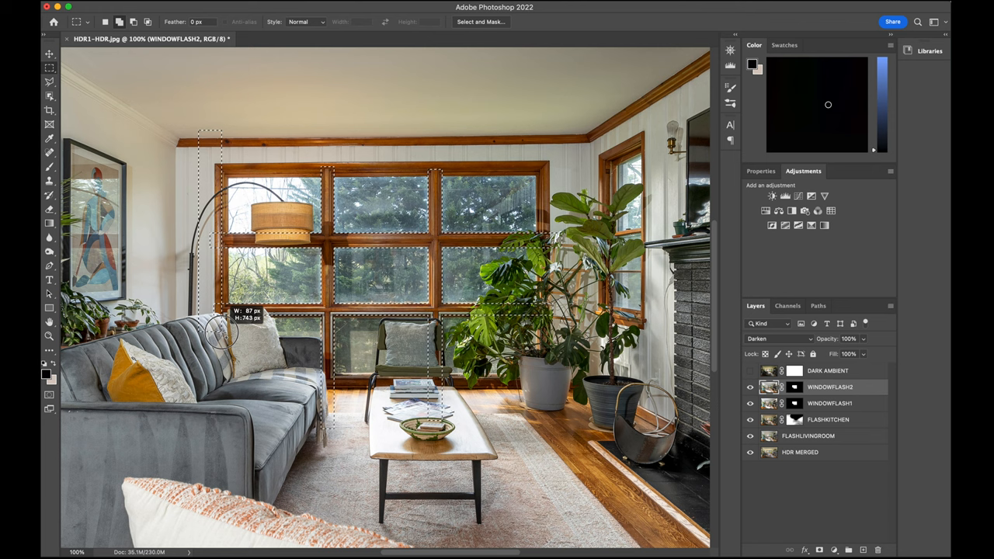
left_click_drag(225, 330, 323, 171)
type(" COMBINED")
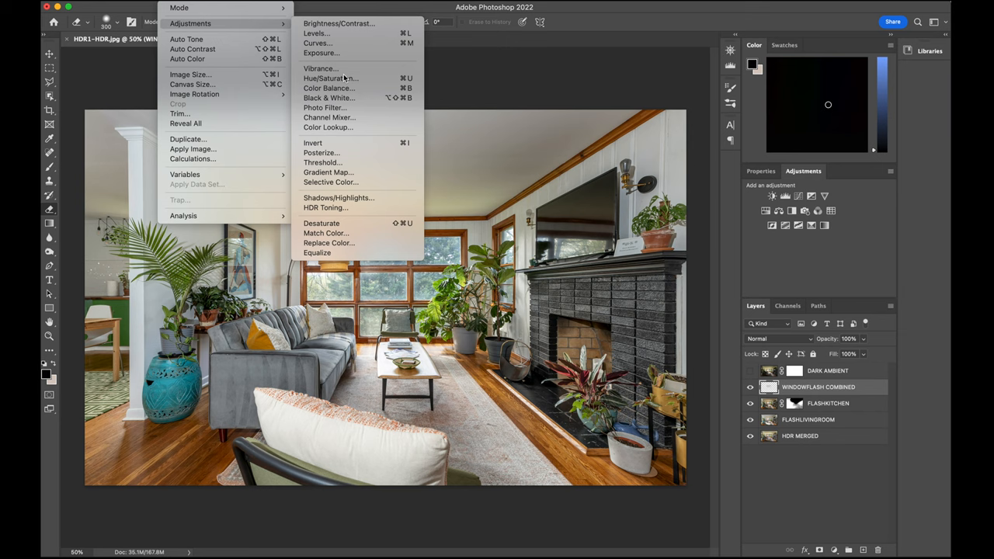
Apply a Curves adjustment with a lowered shadow point to WINDOWFLASH COMBINED
left_click(330, 77)
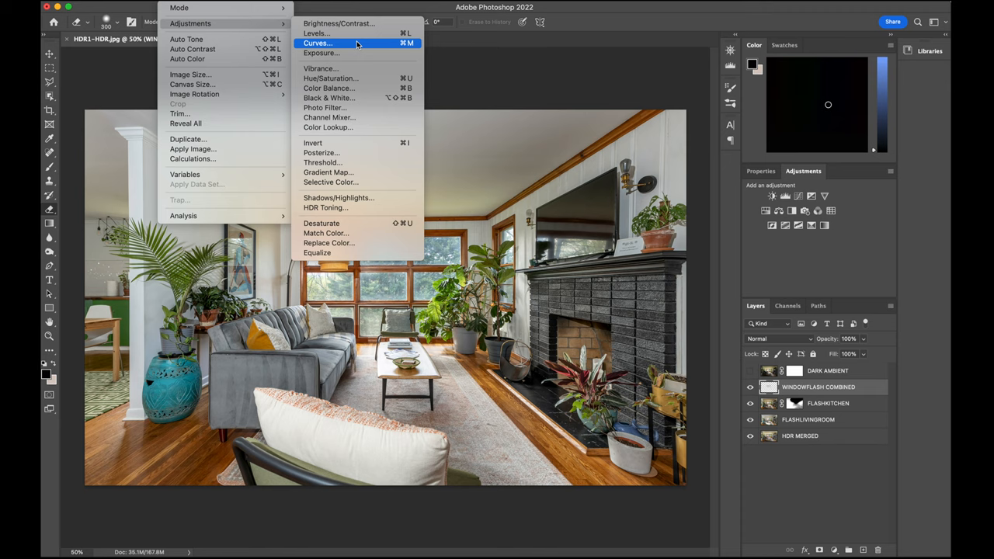
left_click(317, 43)
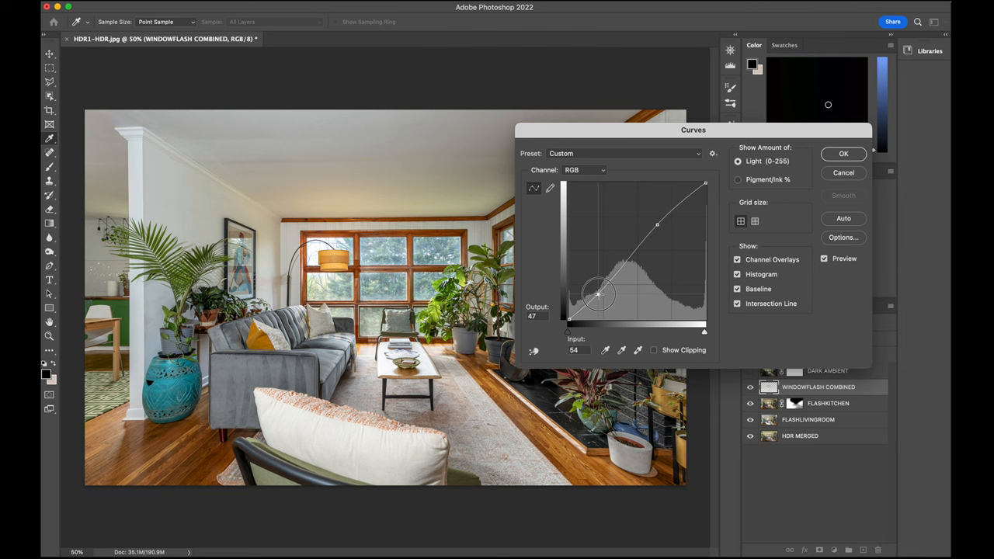
left_click(179, 7)
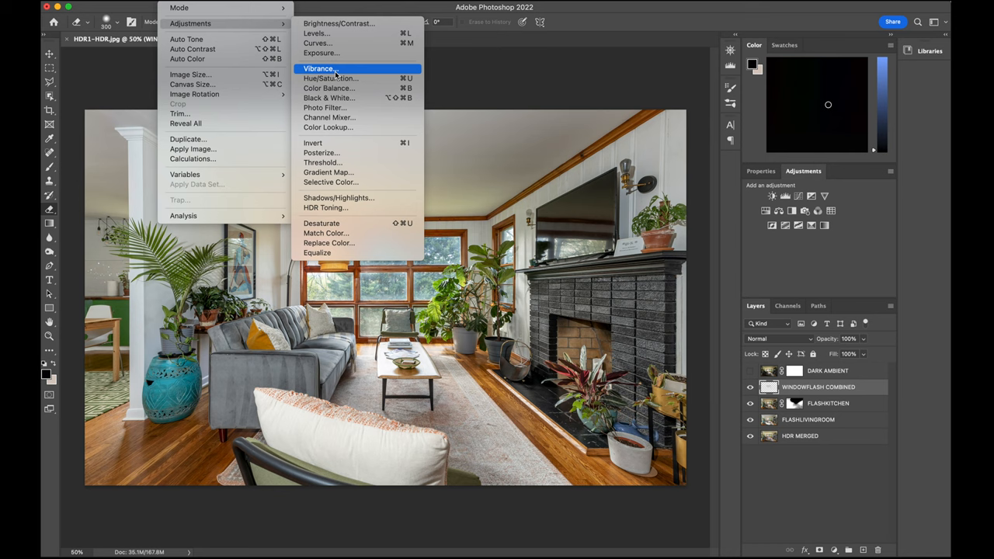
Warm WINDOWFLASH COMBINED with Color Balance: Highlights blue -8, Shadows blue -9
left_click(330, 88)
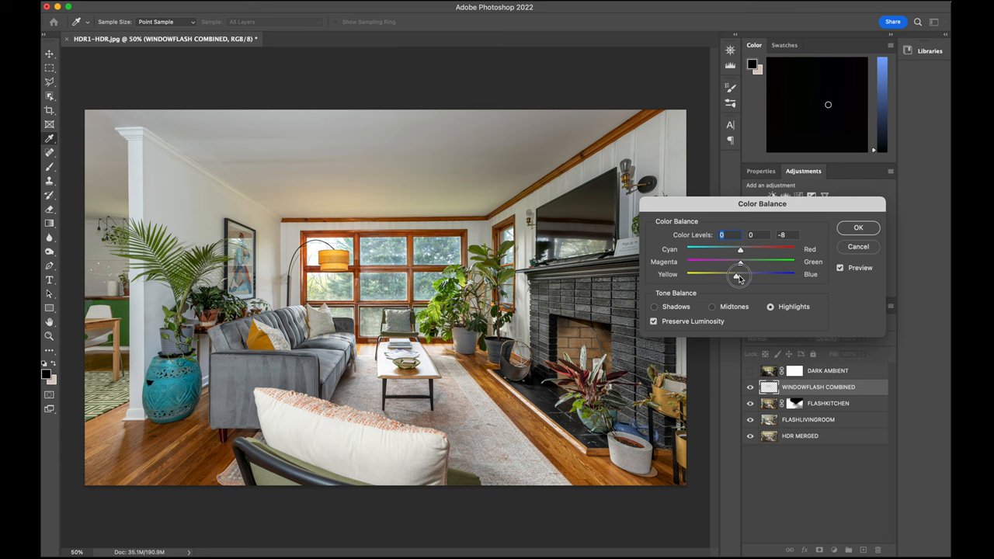
left_click(655, 307)
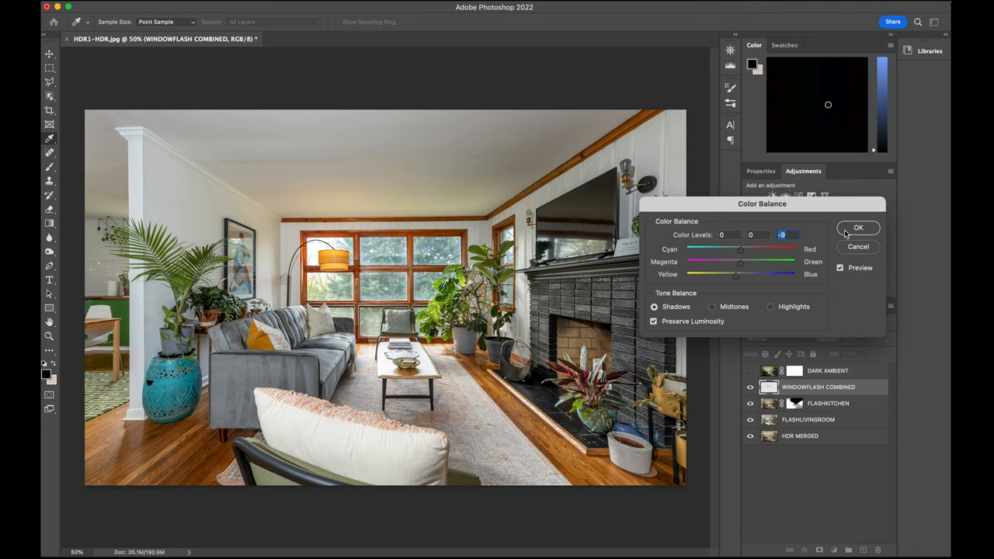
left_click(858, 228)
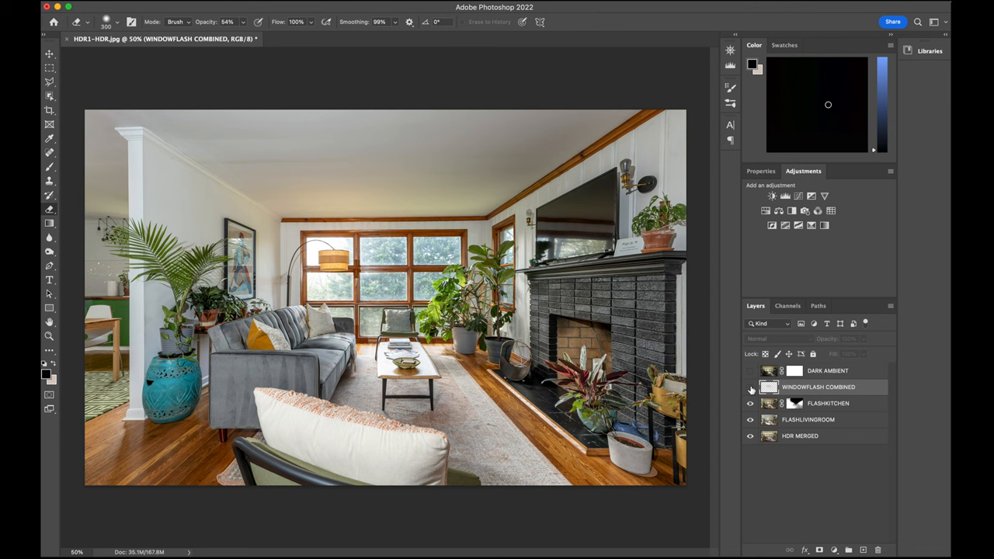
Show the DARK AMBIENT layer and hide it fully behind a black layer mask
left_click(750, 370)
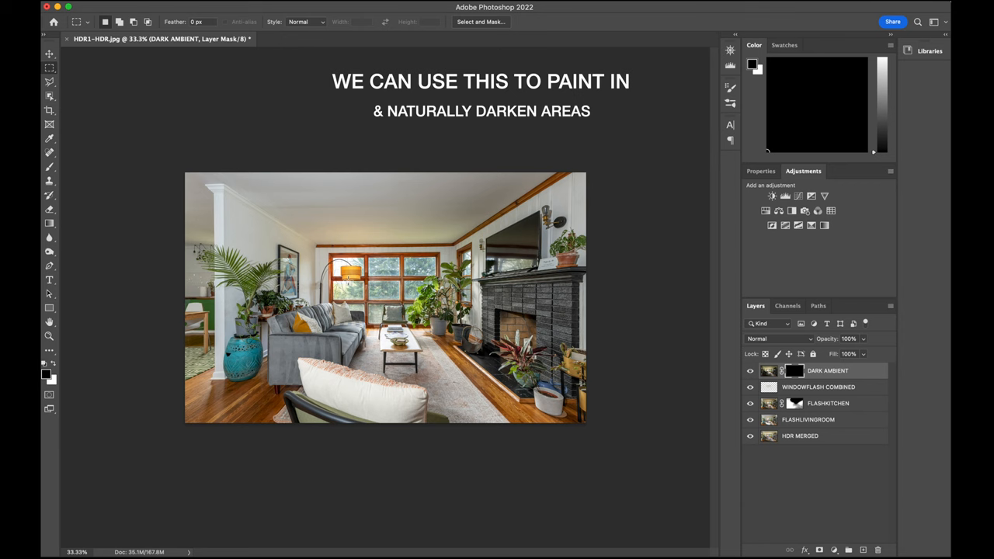
left_click(49, 166)
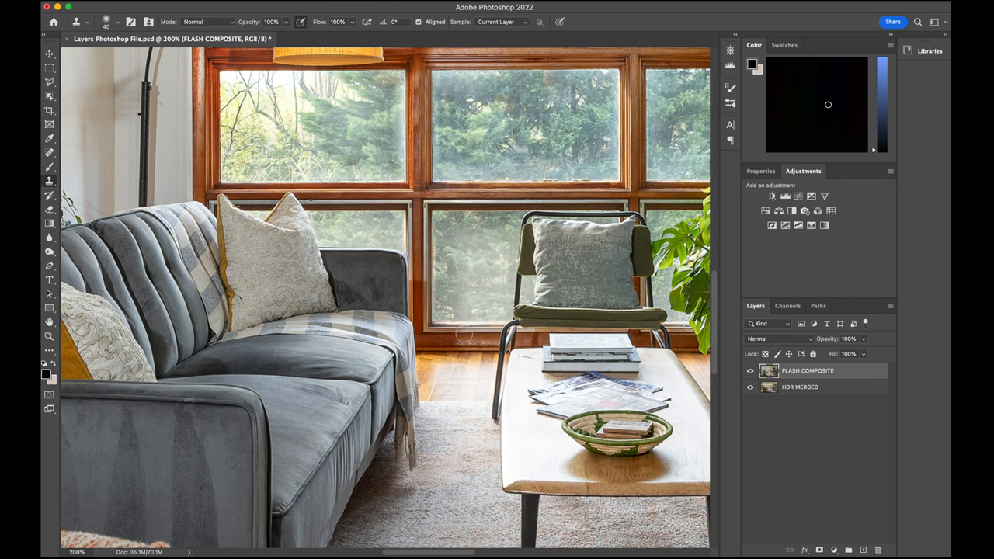
mouse_move(455, 336)
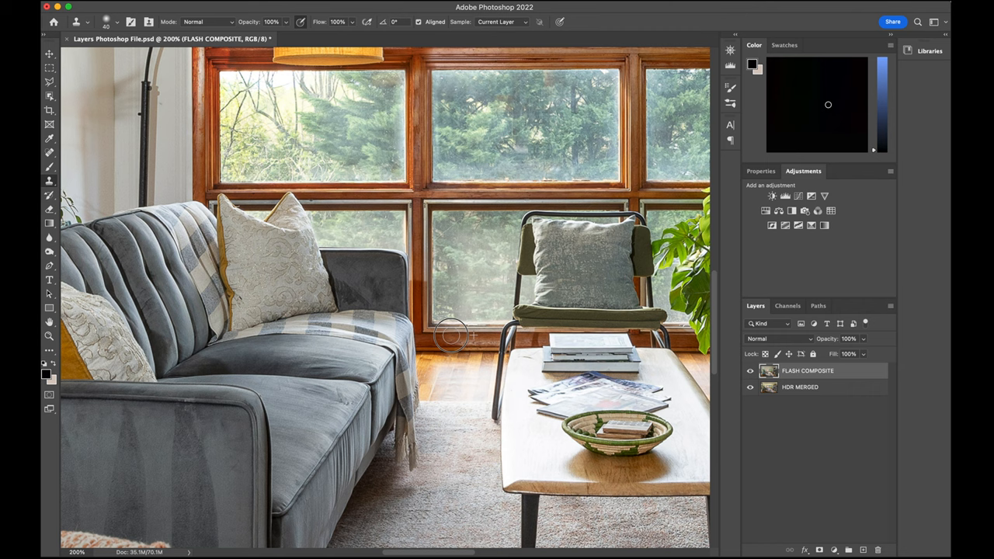